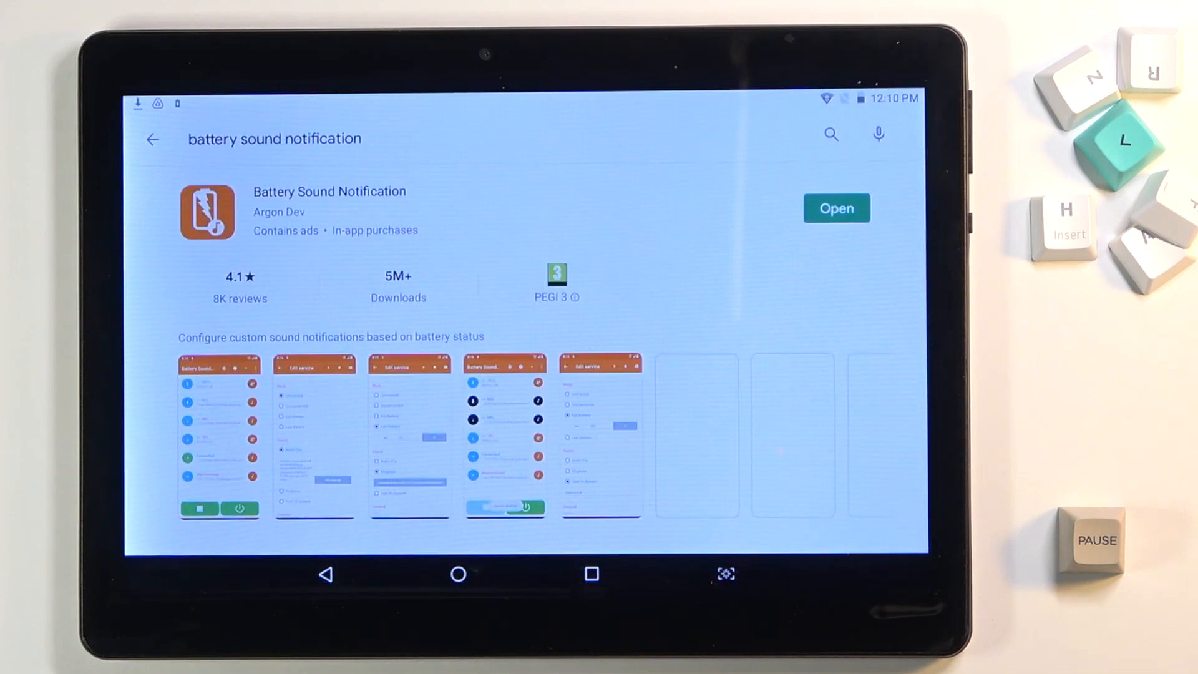
Step: Leave the Battery Sound Notification listing and return to the Play Store home page
scroll("left", 3)
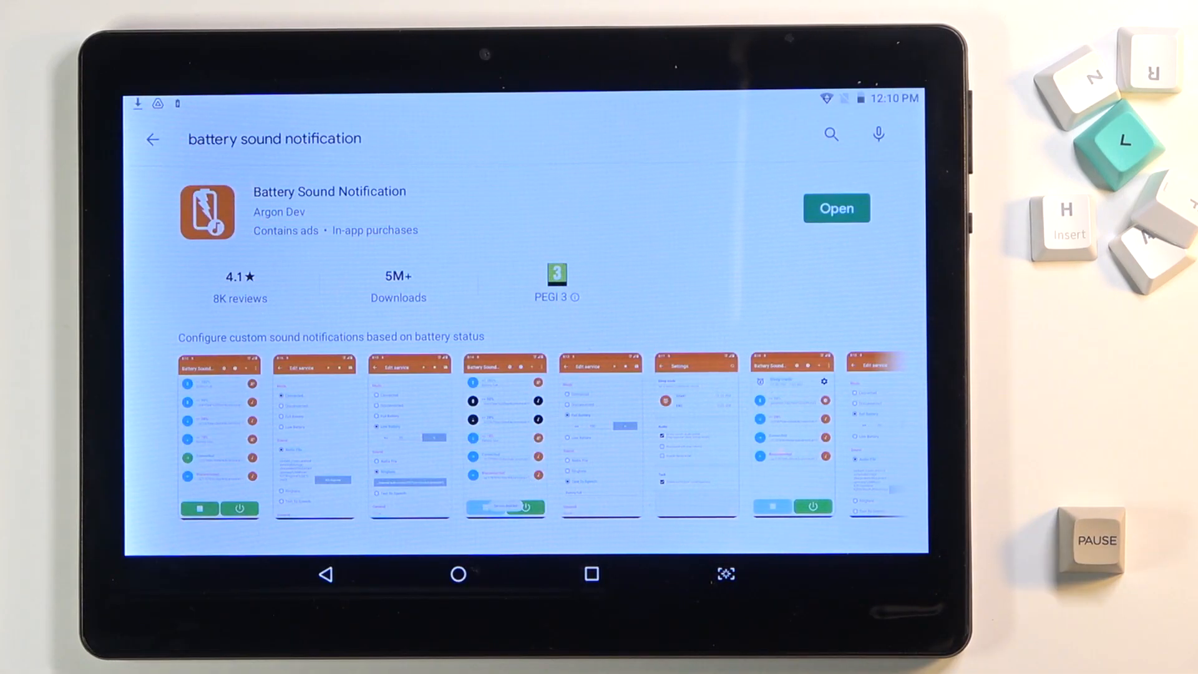
left_click(153, 140)
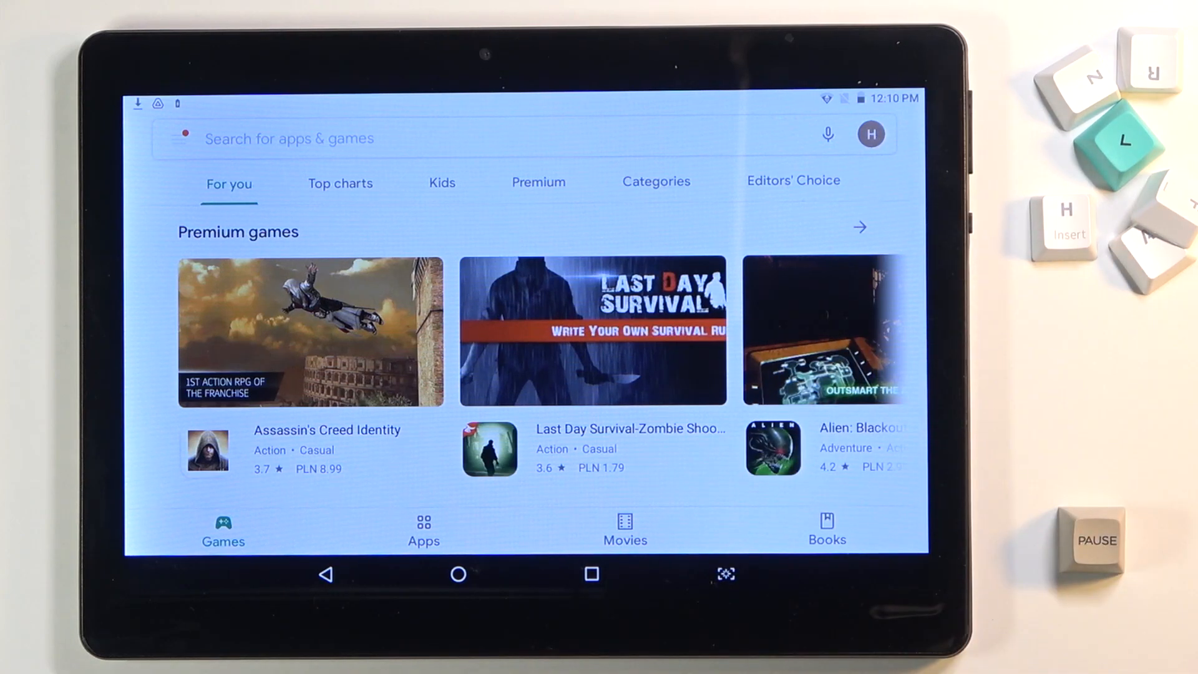
Step: Reach Manage apps & device from the profile avatar's account menu
left_click(871, 133)
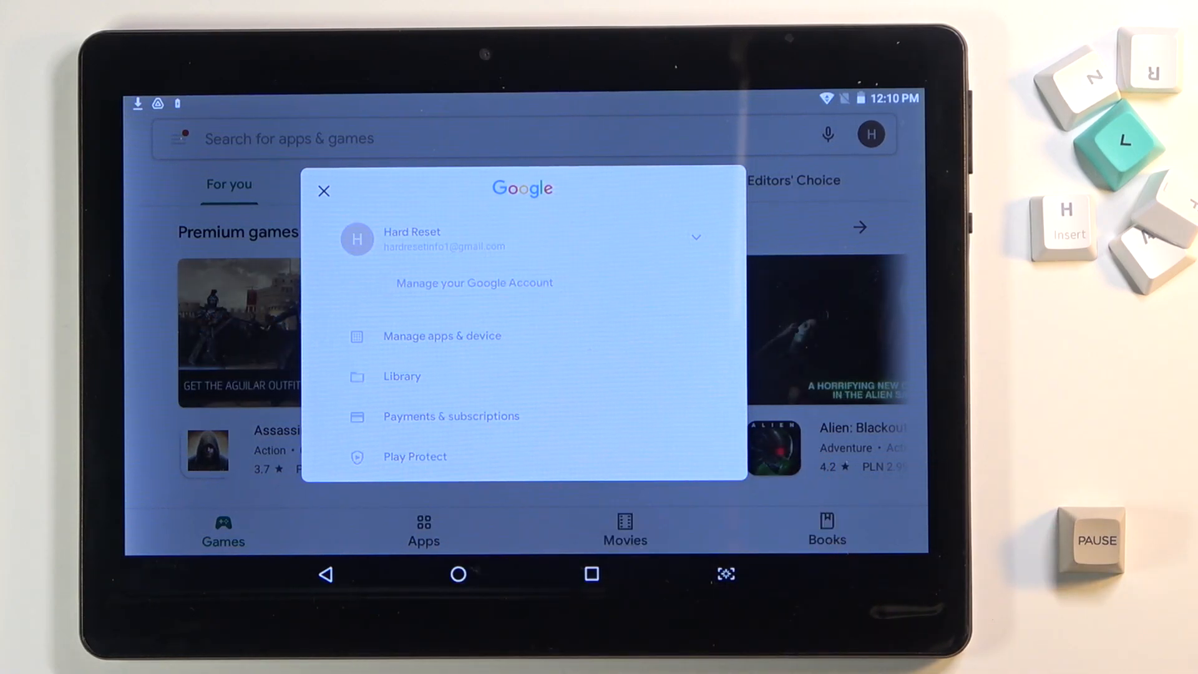
left_click(441, 336)
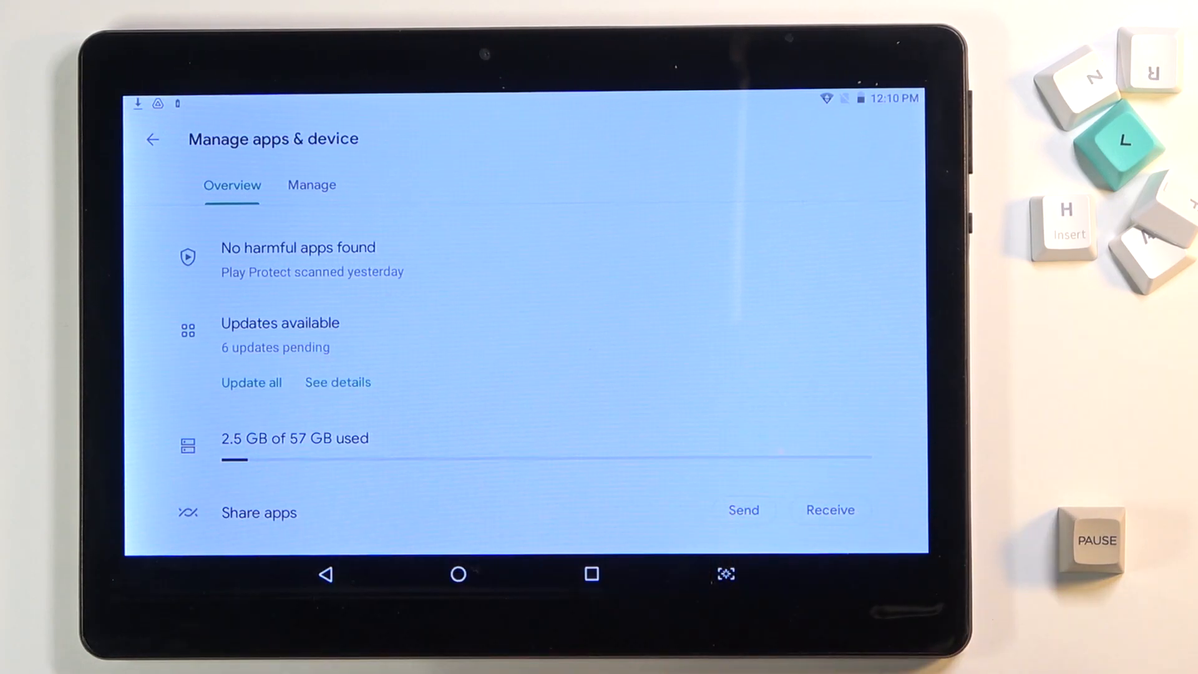
Step: View the pending updates list and queue all seven apps with Update all
left_click(337, 382)
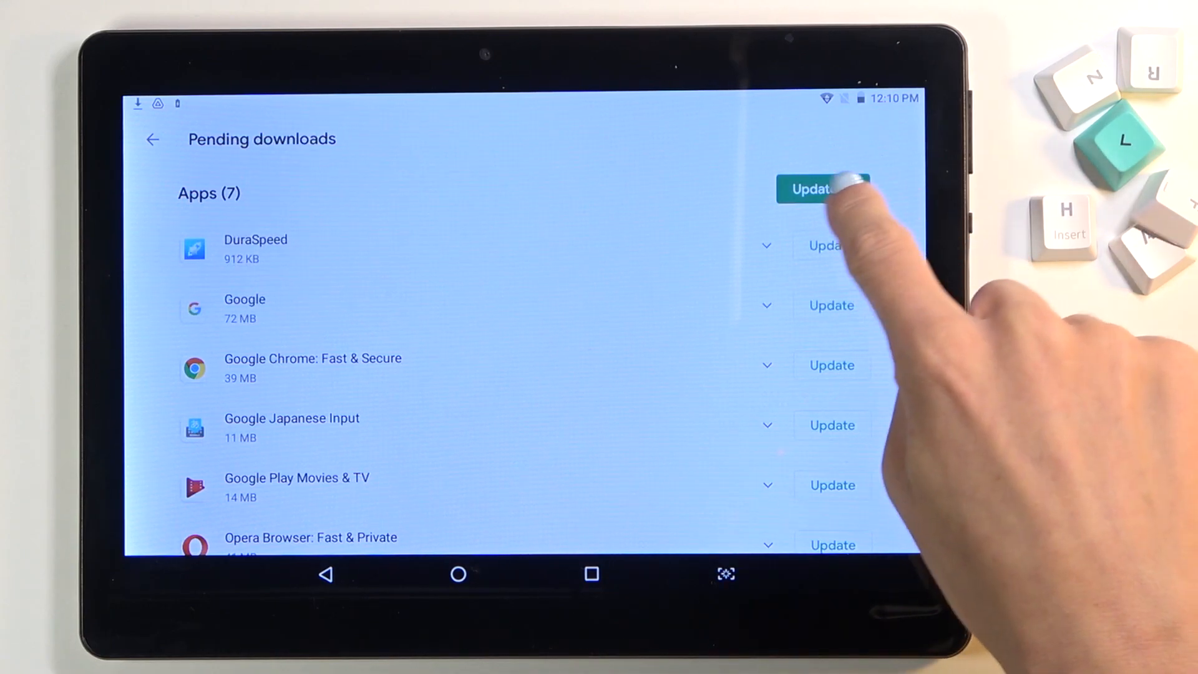
left_click(824, 188)
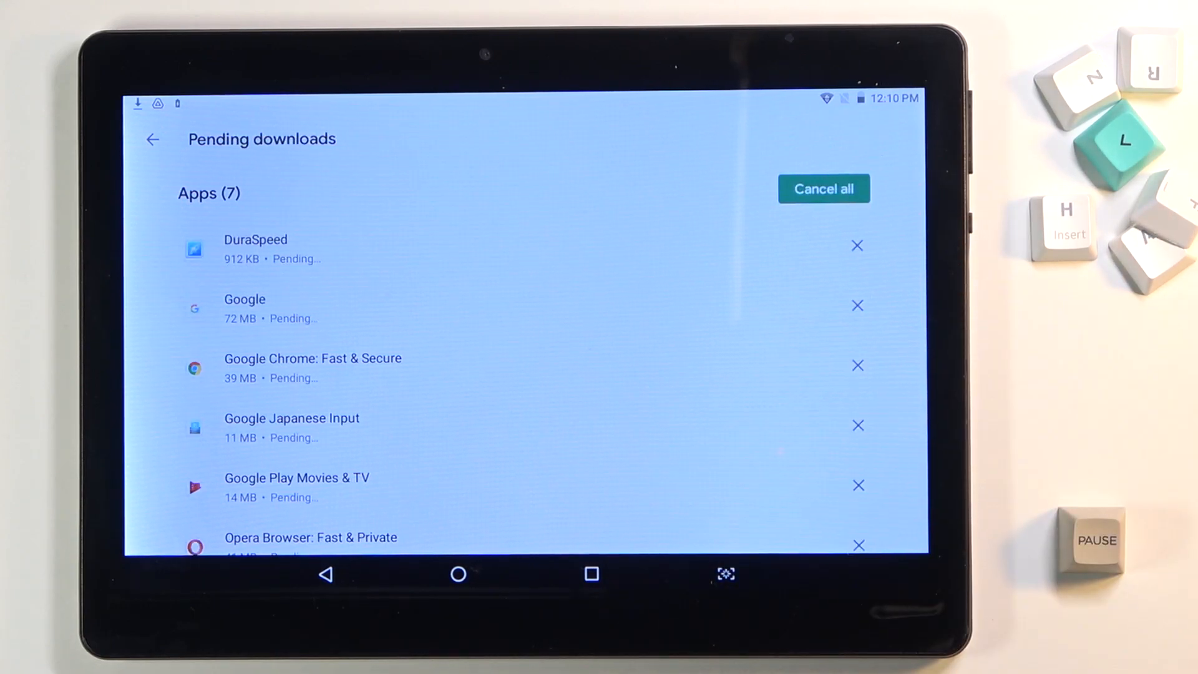